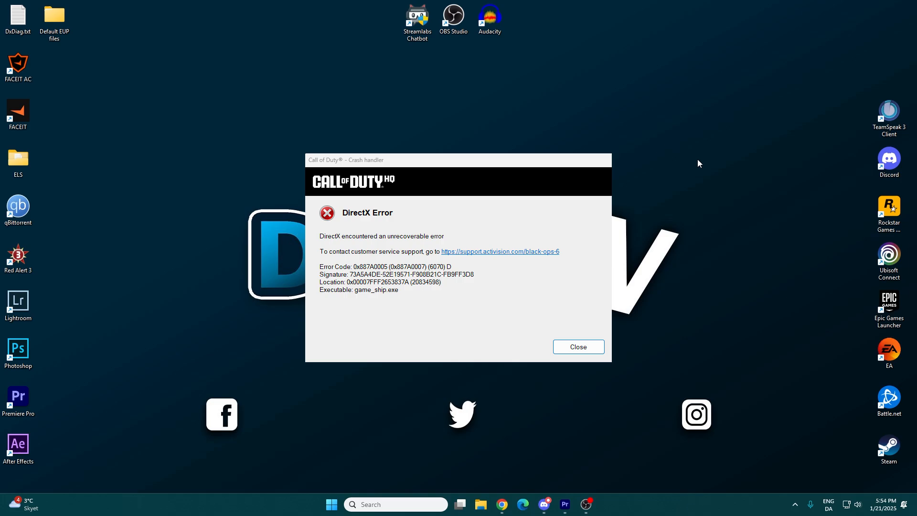
Close the Call of Duty DirectX Error crash report, leaving only the Windows desktop.
left_click(579, 347)
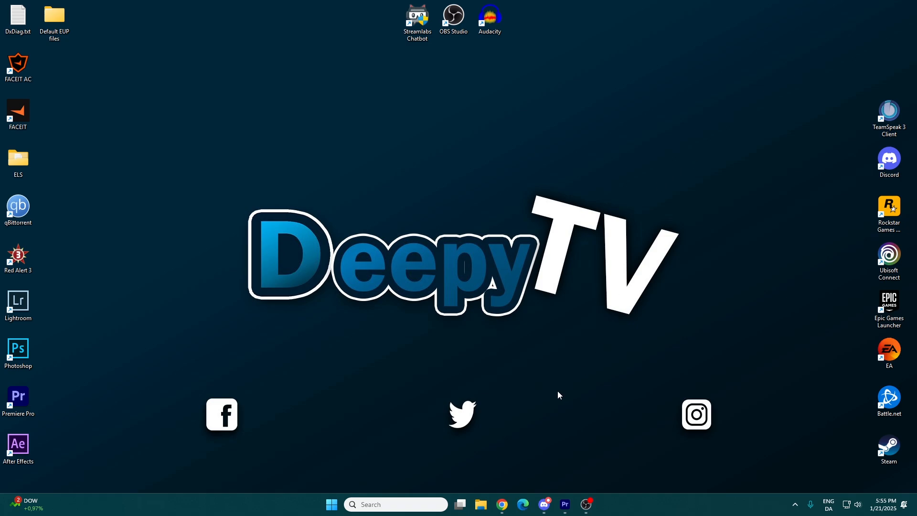
mouse_move(501, 505)
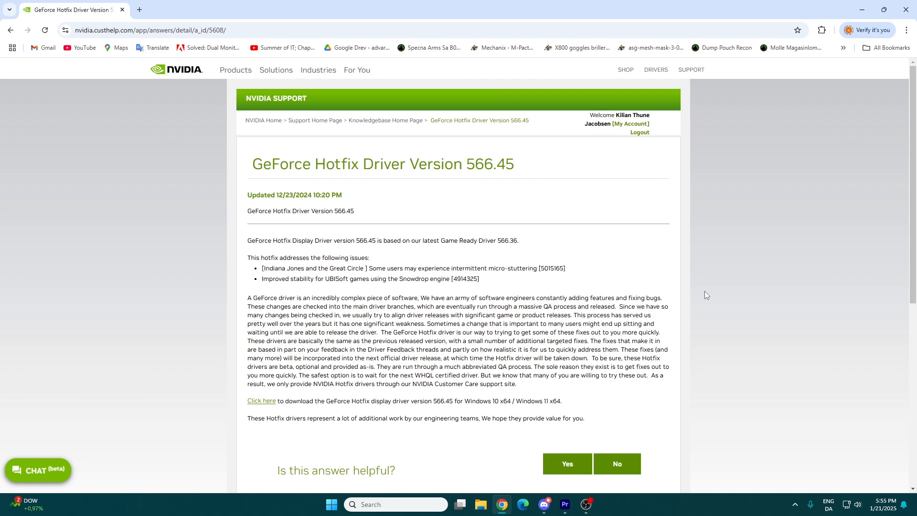
mouse_move(672, 306)
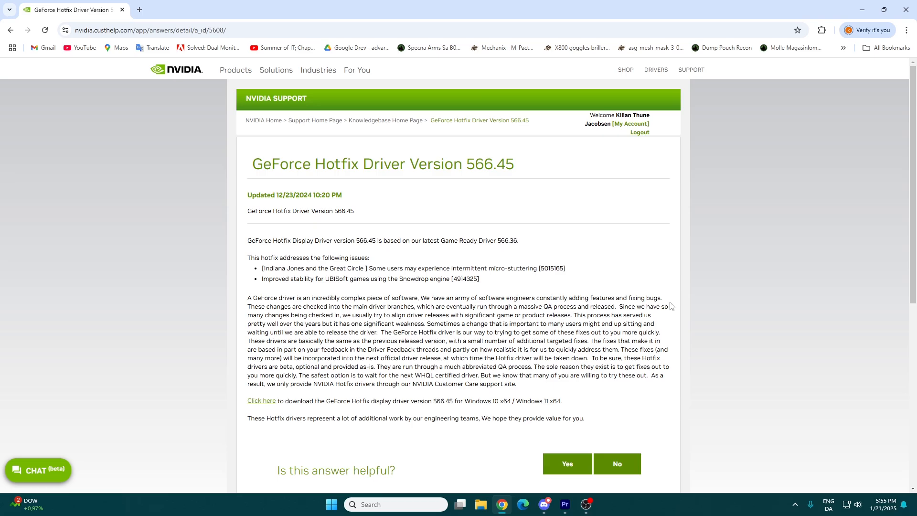